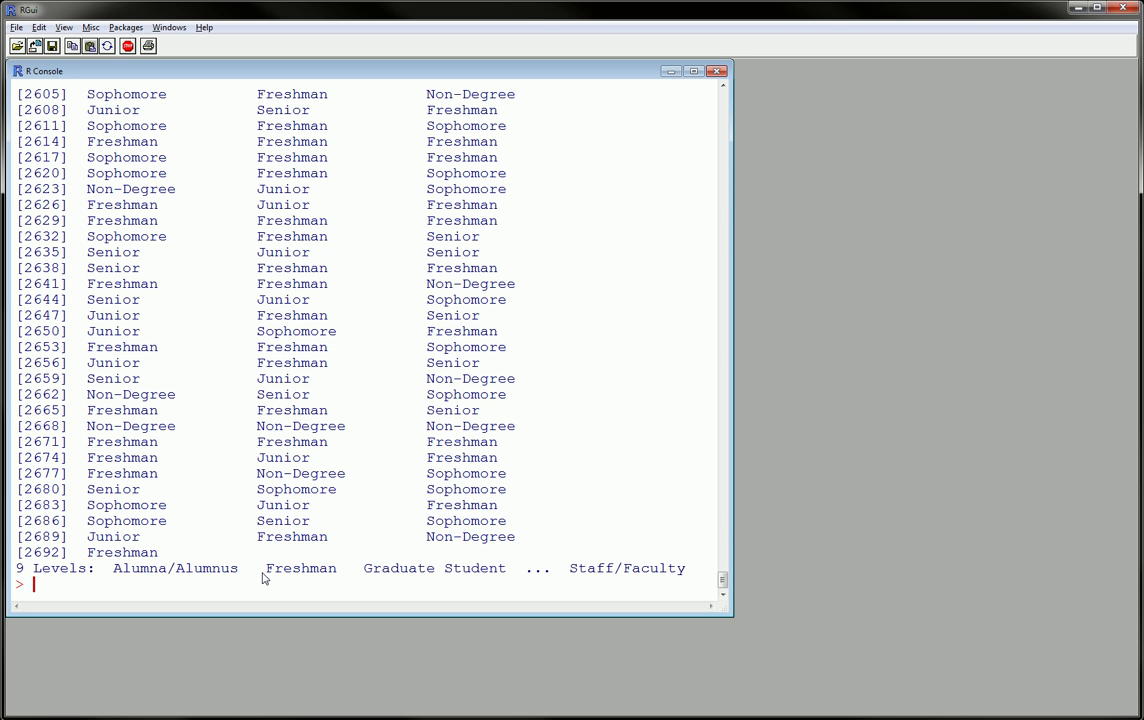
{"action": "type", "text": "fit$Standing==\"Fr"}
{"action": "type", "text": "levels("}
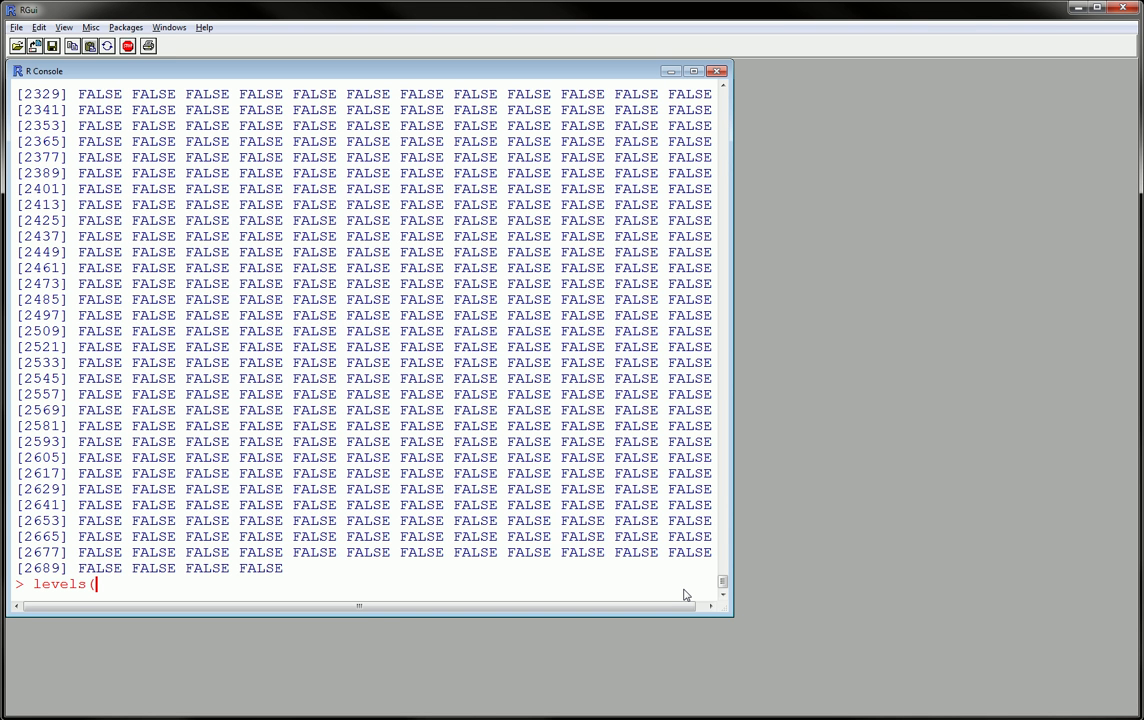
{"action": "type", "text": "fit$Course"}
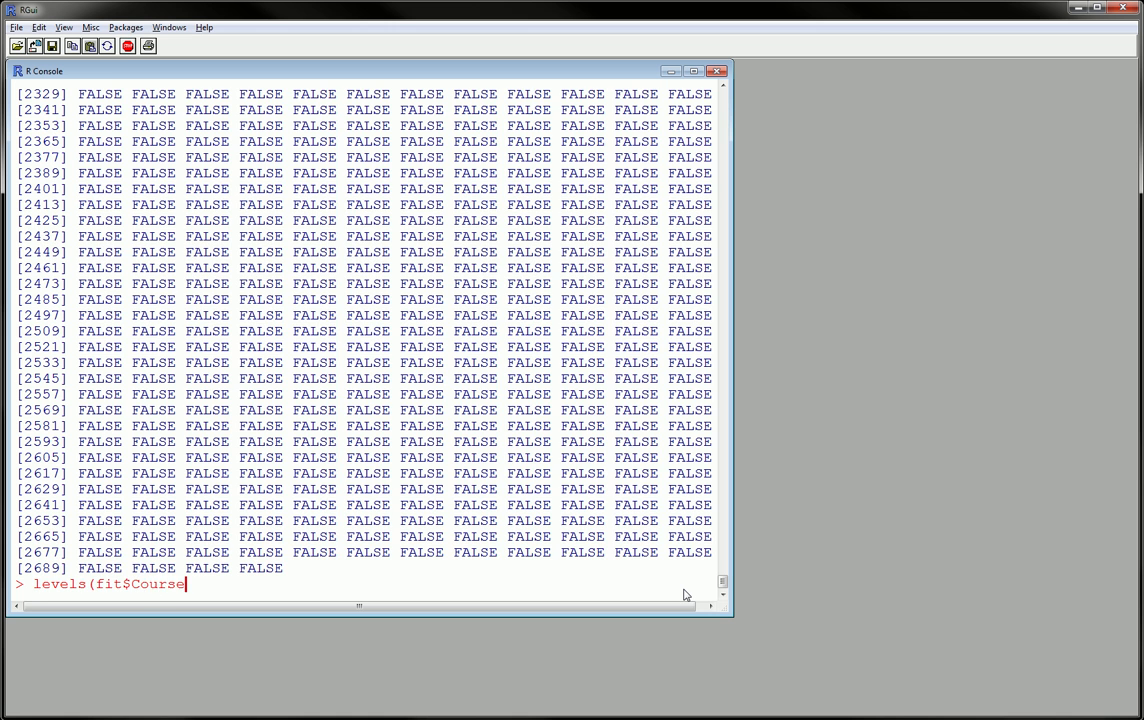